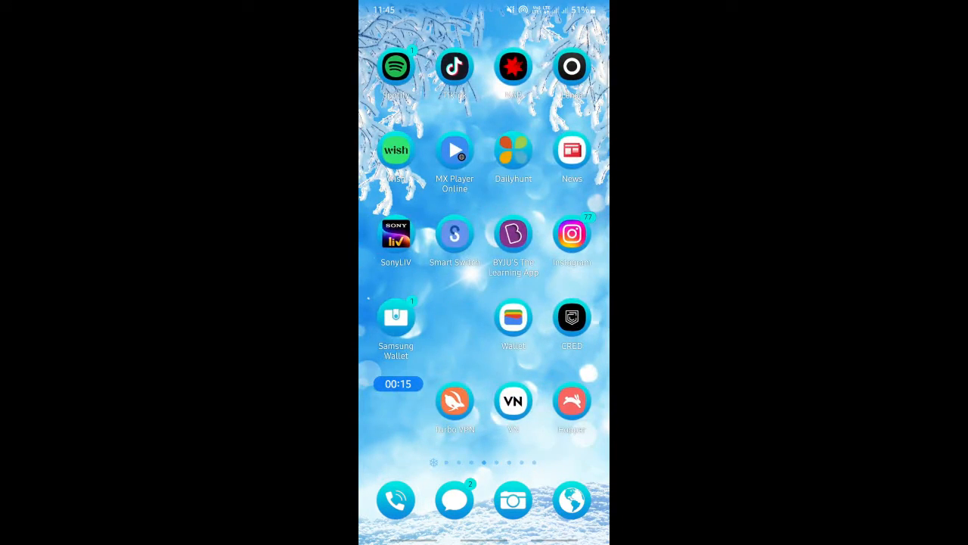
Step: Swipe to the Play Store and open the Minecraft listing priced at ₹29.00
scroll(left, 3)
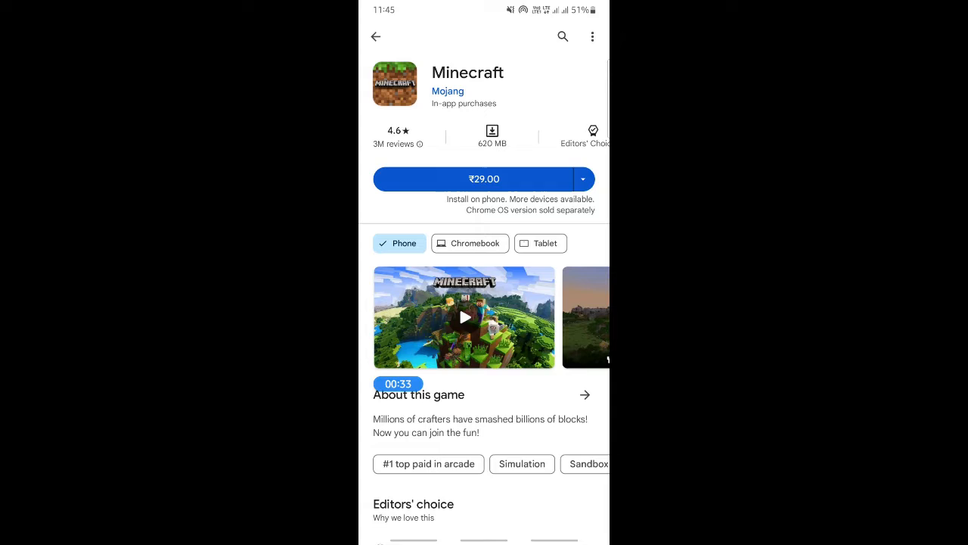
Step: Start the ₹29.00 Minecraft purchase and open its payment methods list
click(476, 179)
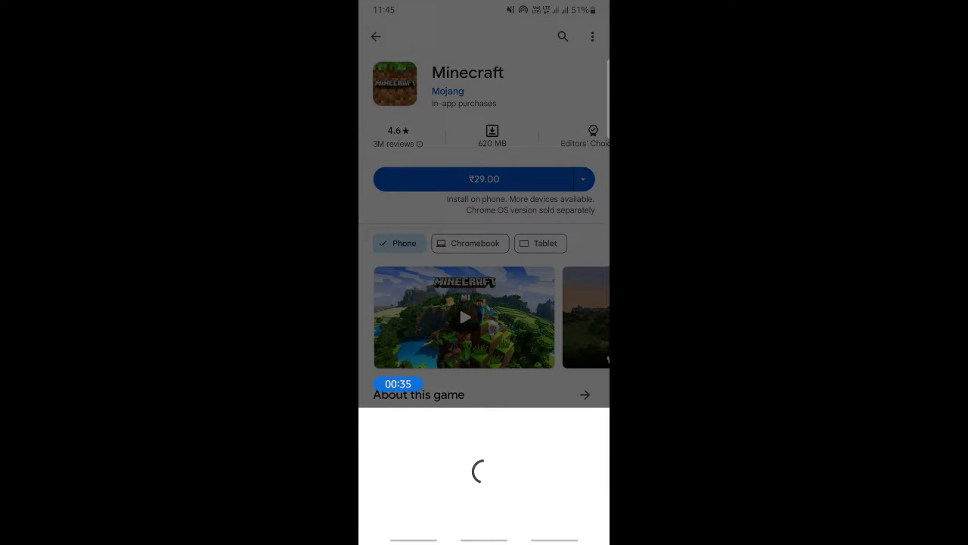
click(483, 179)
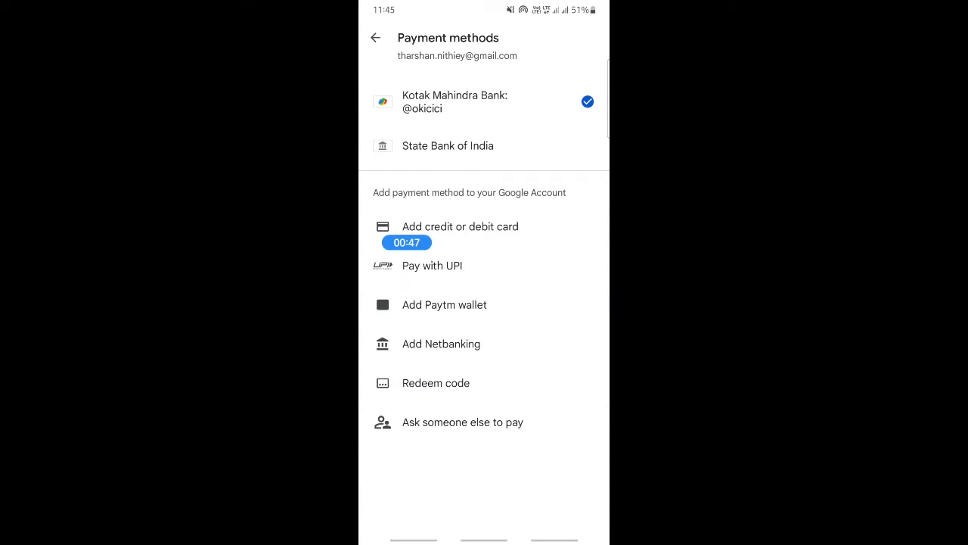
click(436, 383)
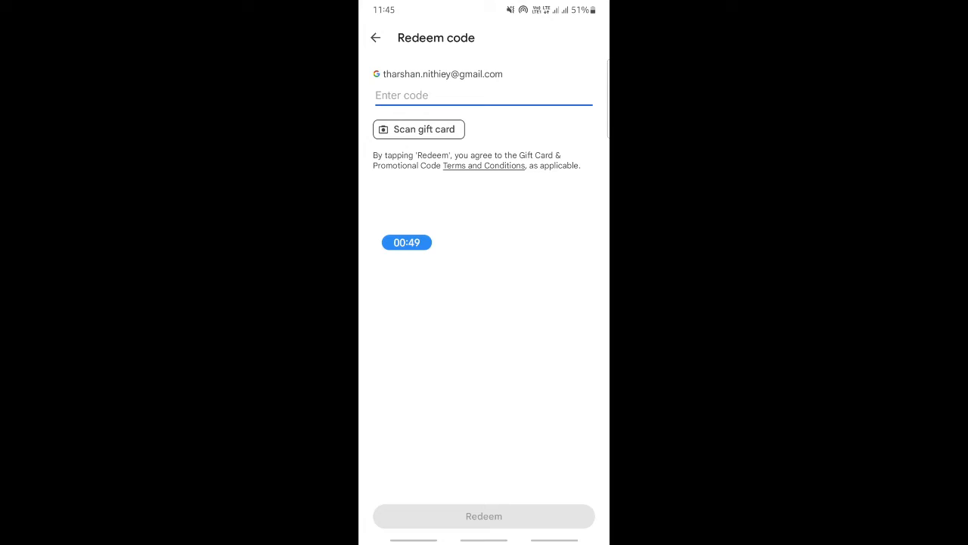
click(483, 95)
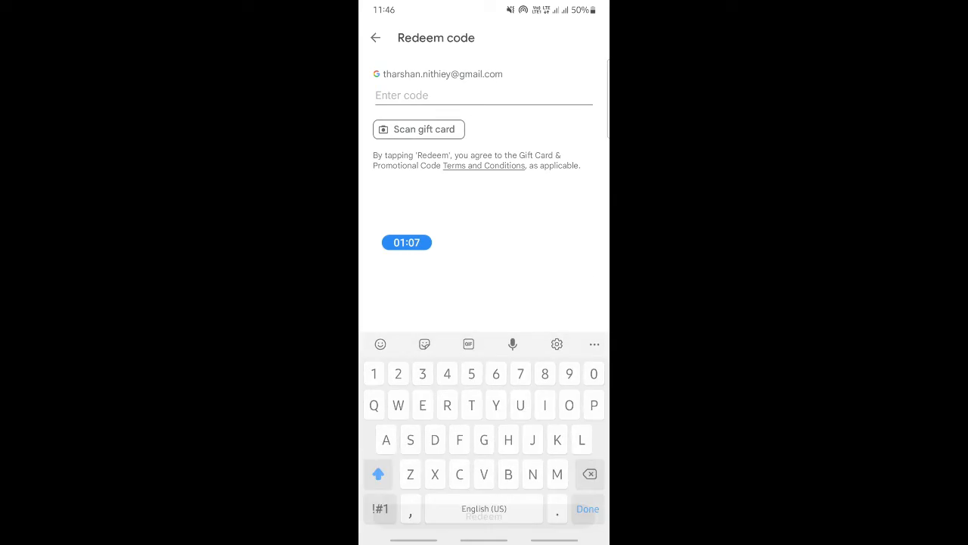
click(375, 38)
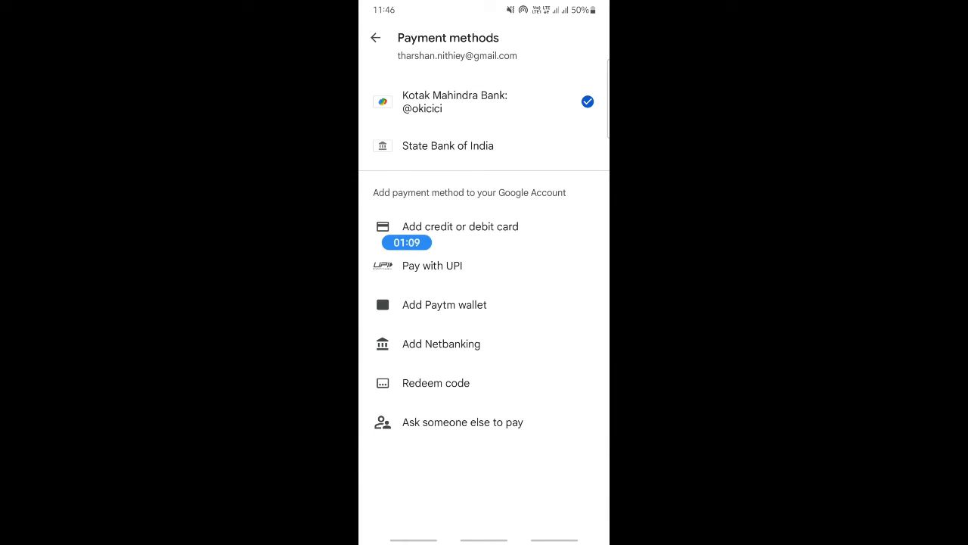